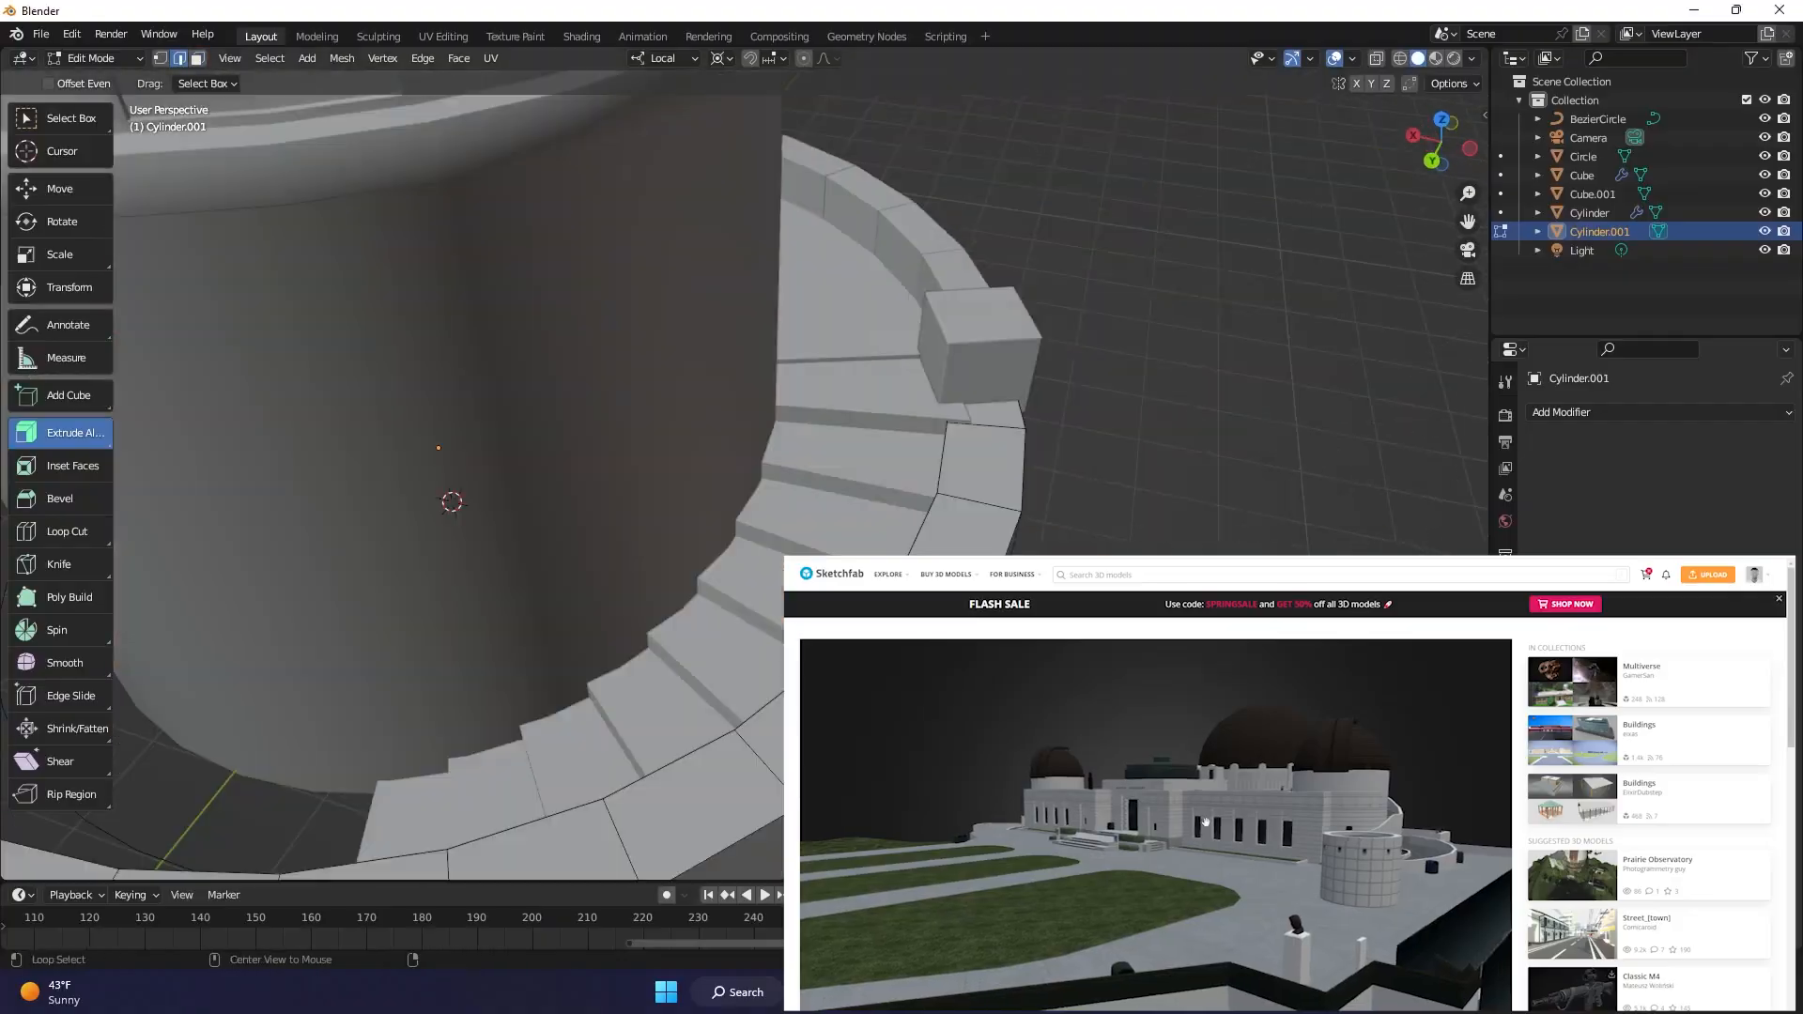
Spin Cylinder.001's mesh 198° around the tower centre in 12 steps
click(57, 629)
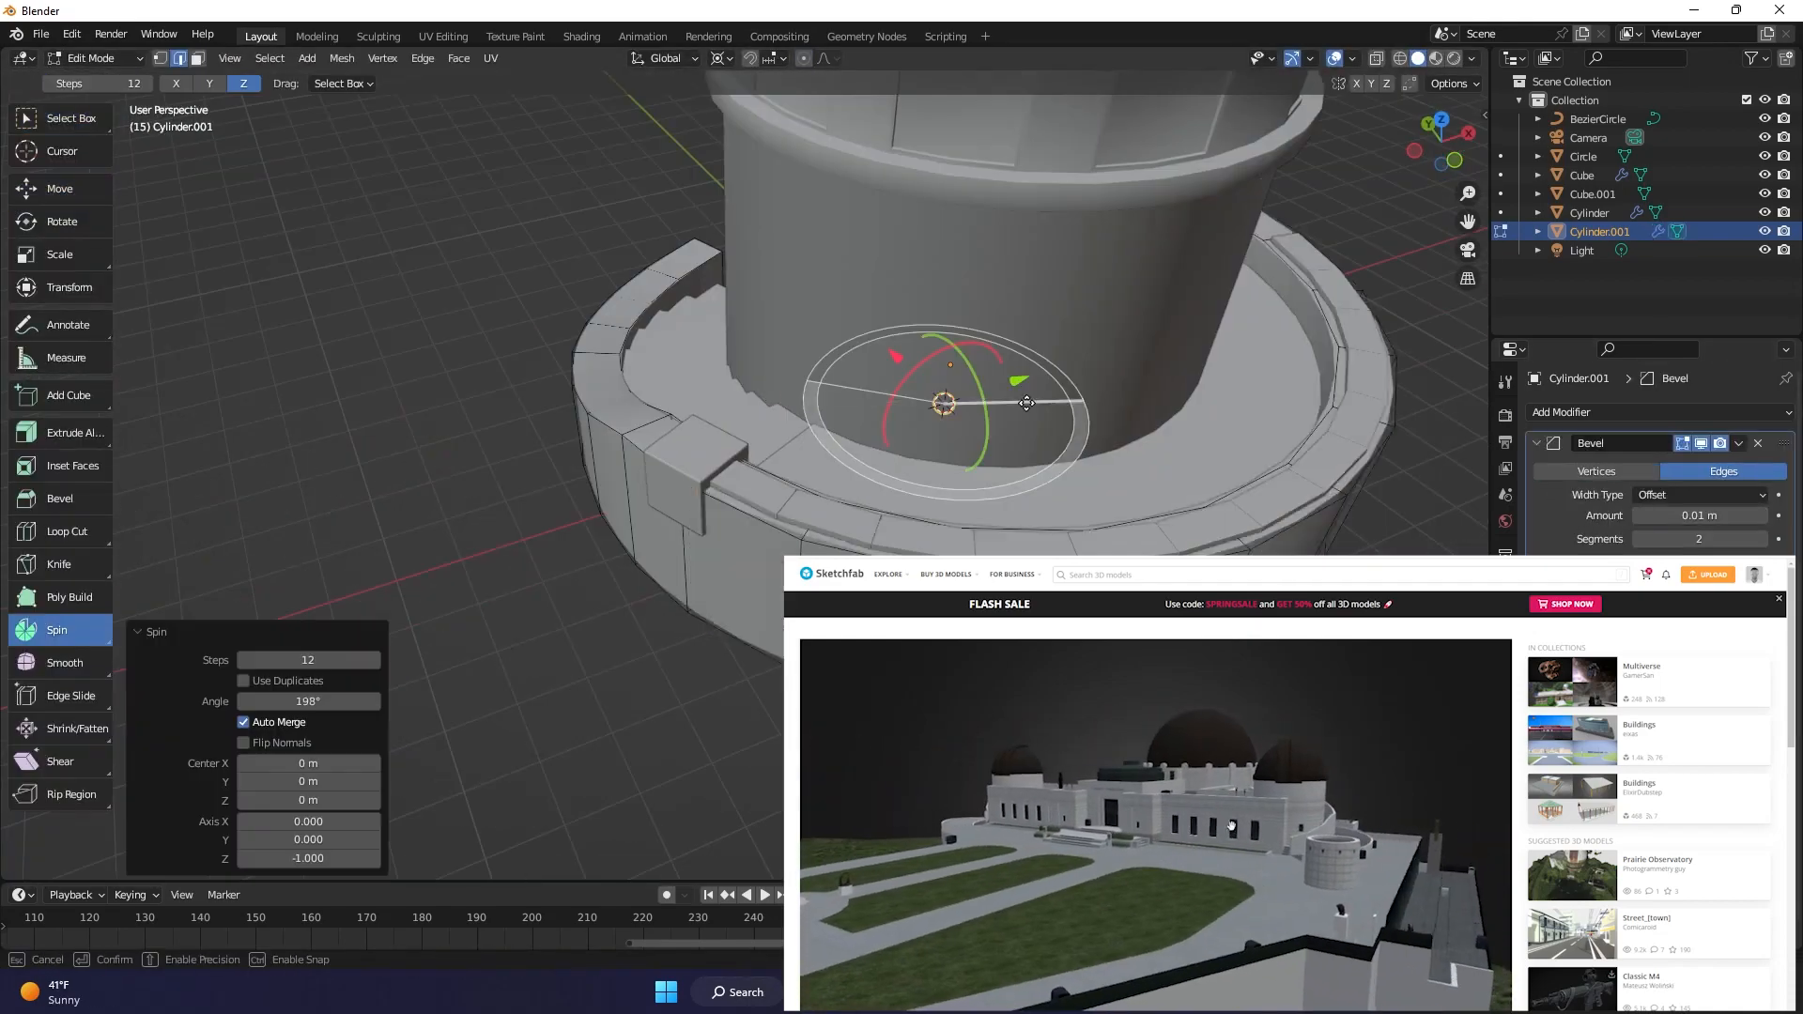